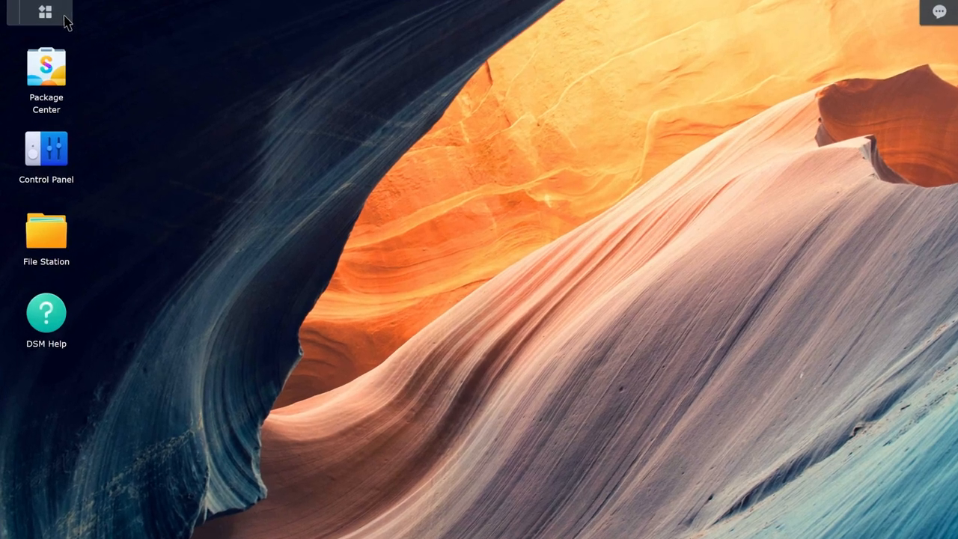
# - Open the DSM Main Menu listing the installed applications
pyautogui.click(43, 15)
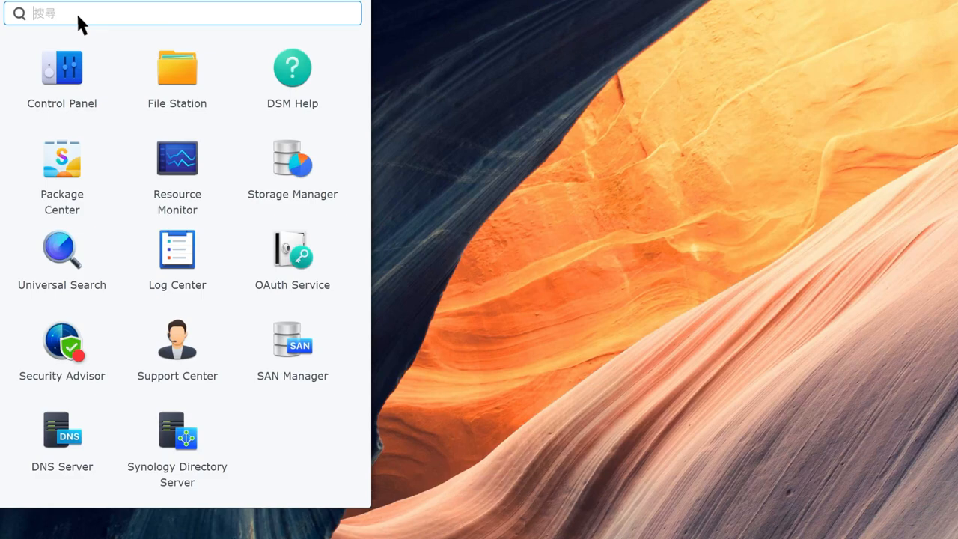
pyautogui.moveTo(198, 476)
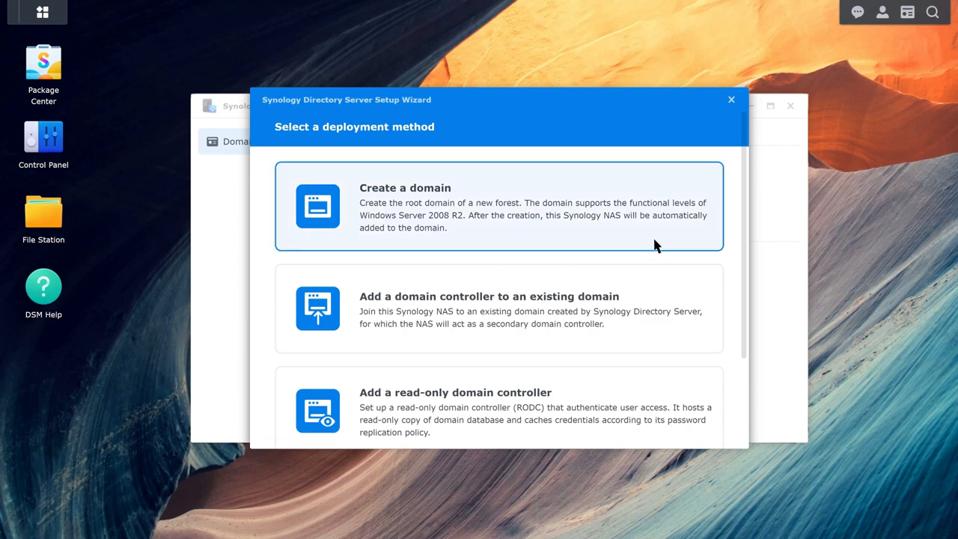
# - Create the synology.local domain with workgroup SYNOLOGY and dismiss the settings notice
pyautogui.click(498, 206)
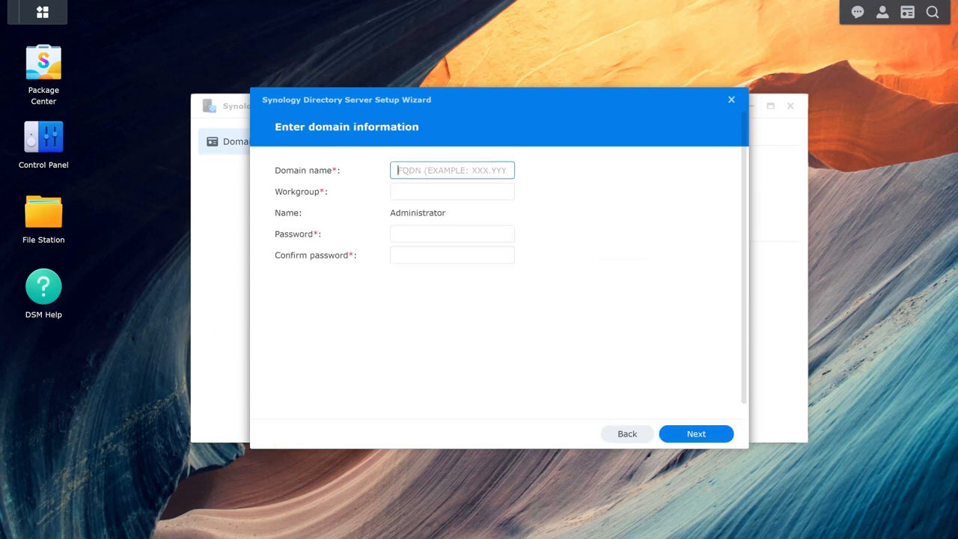
pyautogui.write('SYNOLOGY.LOCAL')
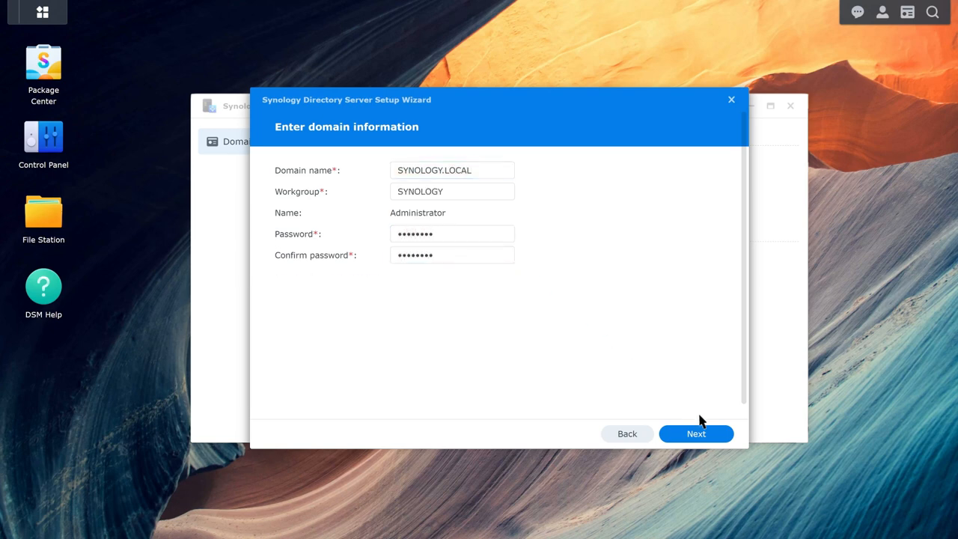
pyautogui.click(696, 433)
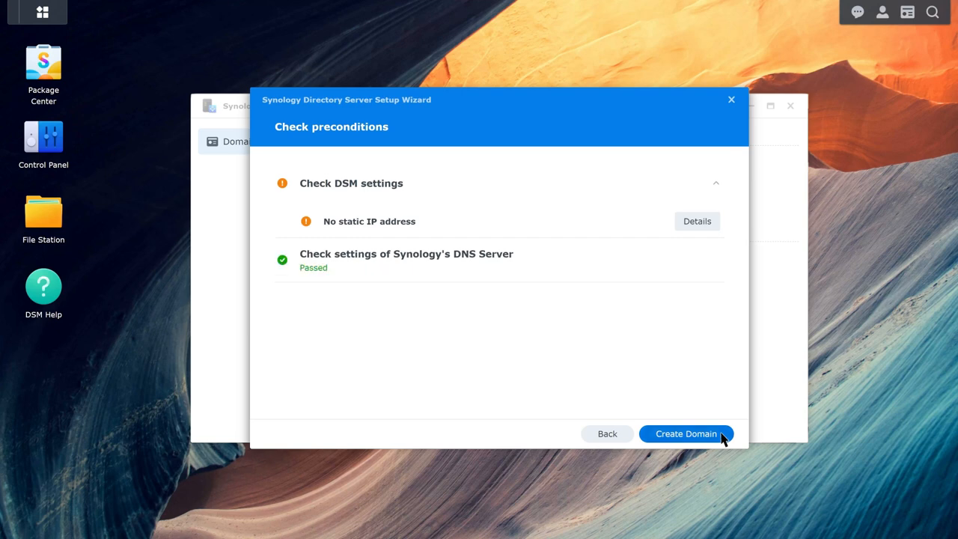
pyautogui.click(686, 434)
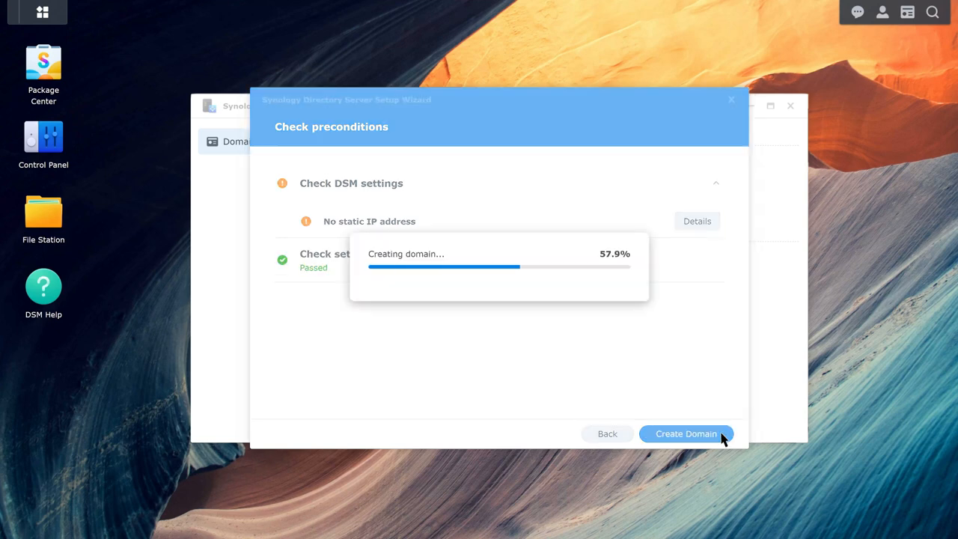
pyautogui.click(687, 433)
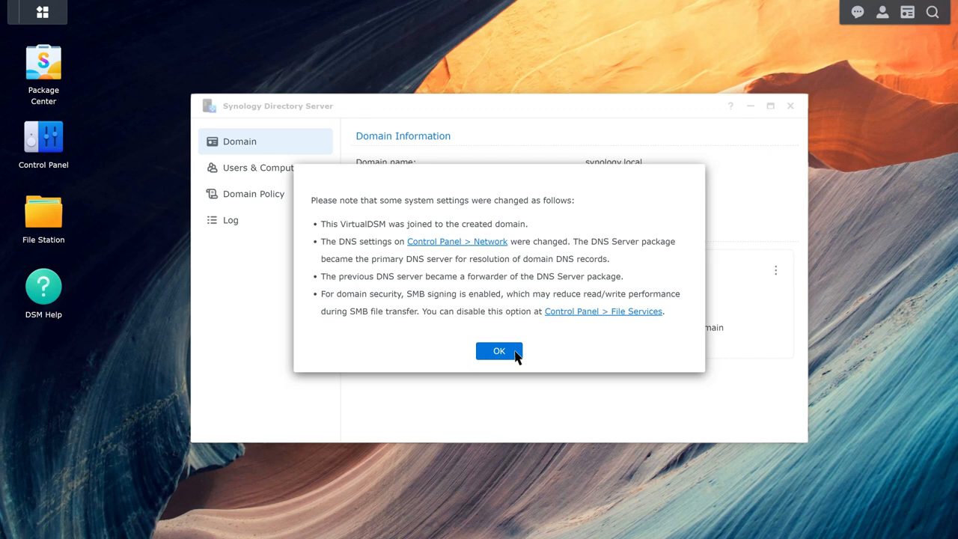
pyautogui.click(499, 351)
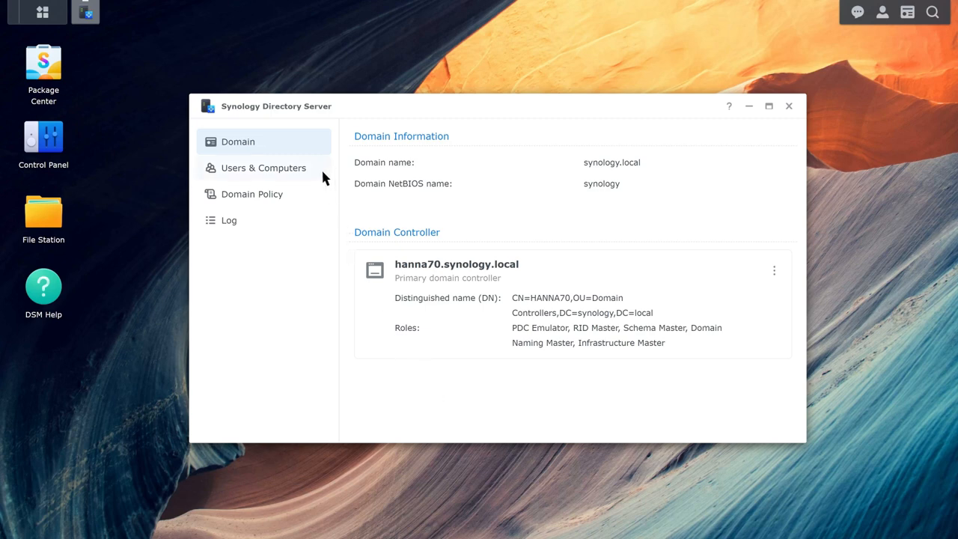
# - Create the domain user Diskstation under Users & Computers, forcing a password change at next login
pyautogui.click(263, 168)
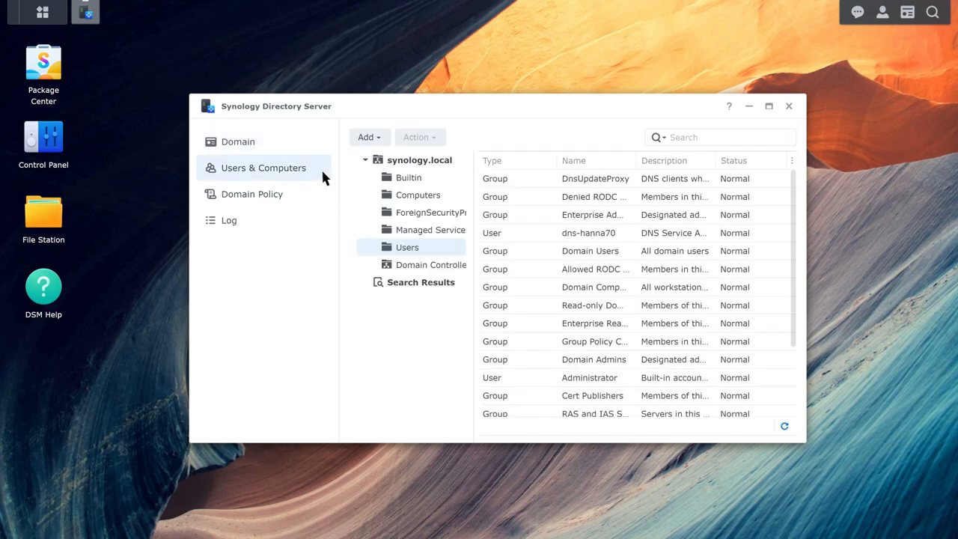
pyautogui.click(369, 137)
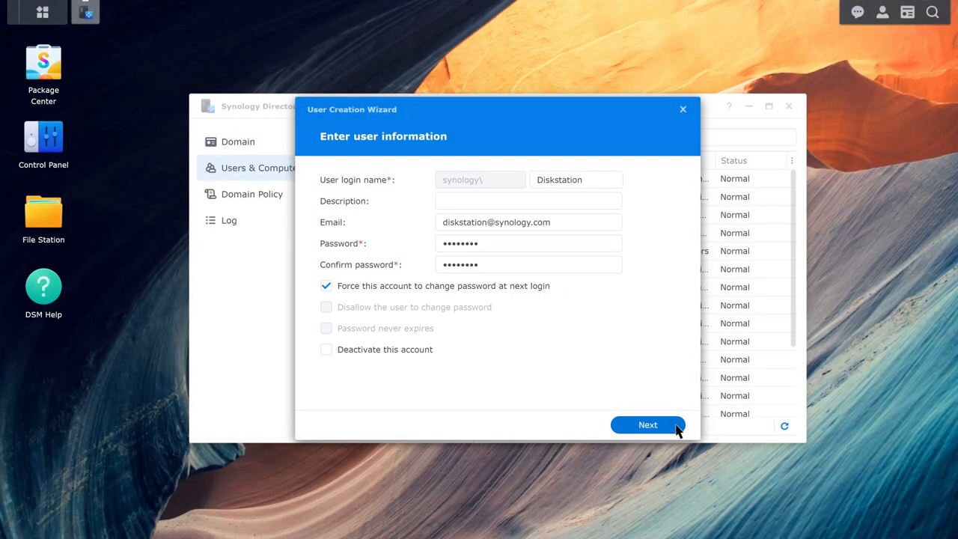
pyautogui.click(648, 424)
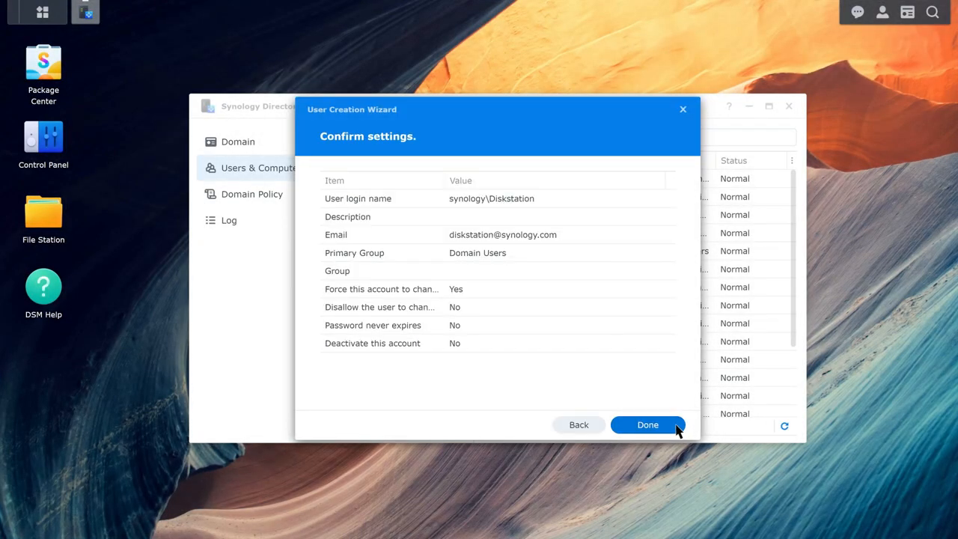
pyautogui.click(648, 425)
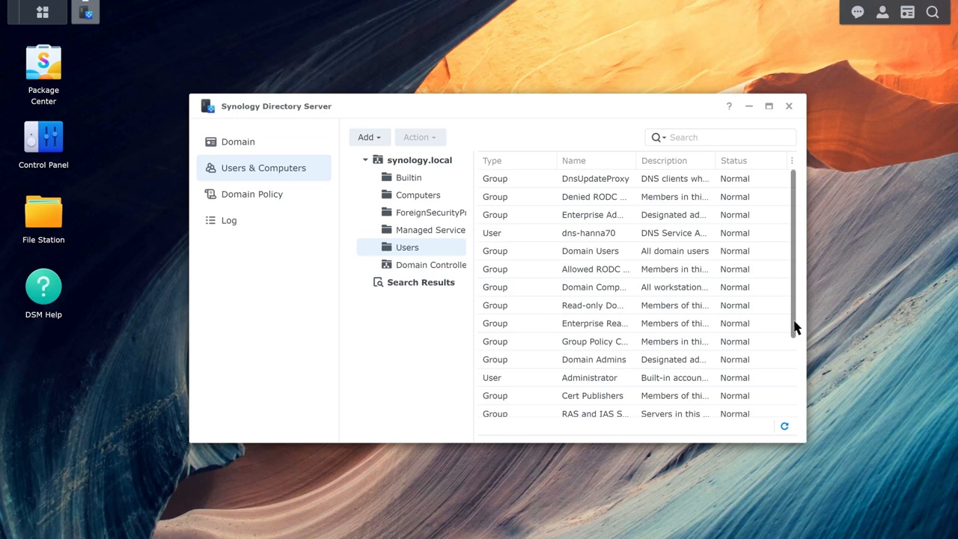
# - Review Diskstation's Properties on the Account and General tabs
pyautogui.rightClick(588, 334)
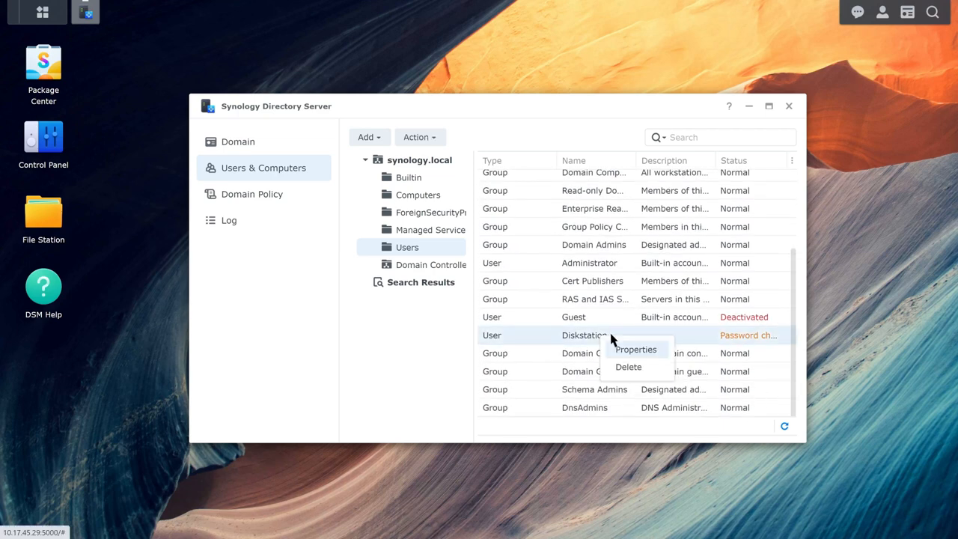
pyautogui.click(636, 349)
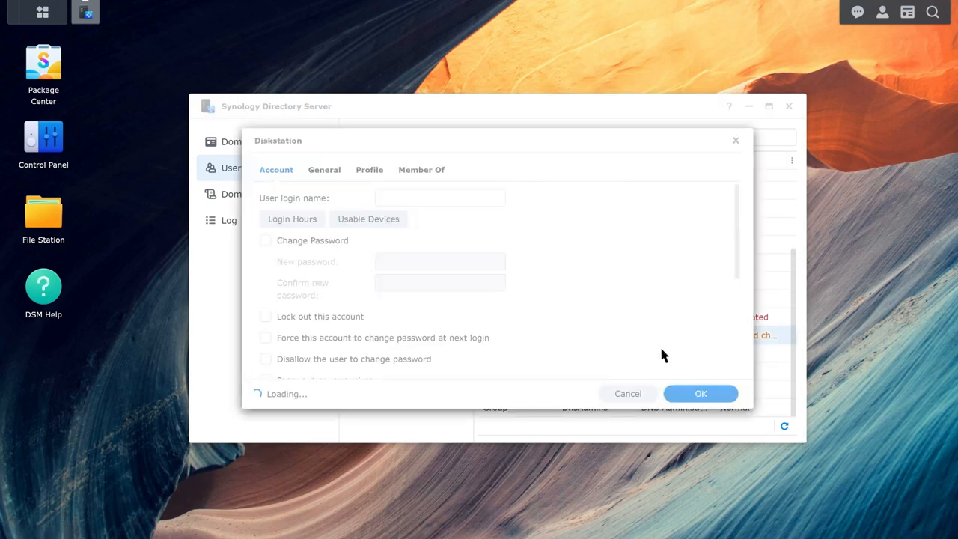
pyautogui.click(265, 338)
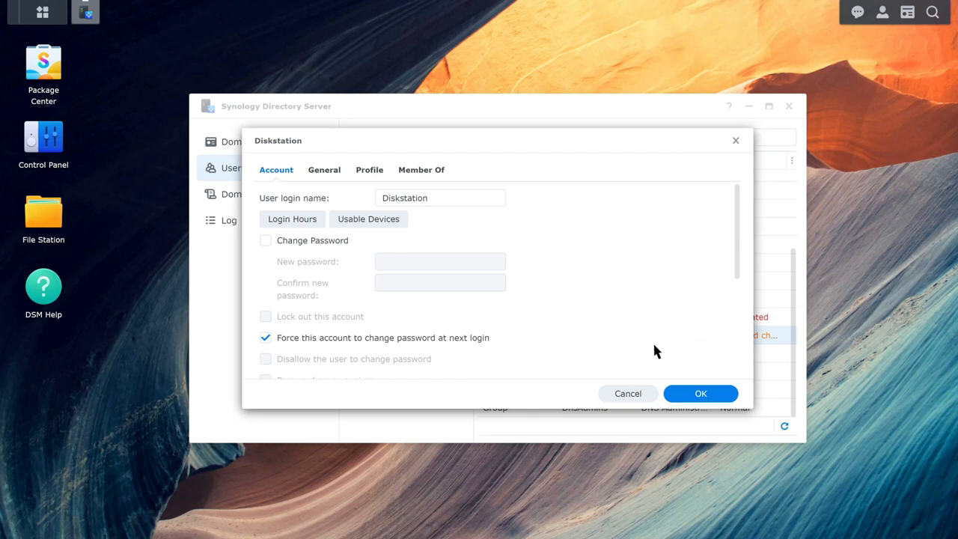
pyautogui.click(324, 169)
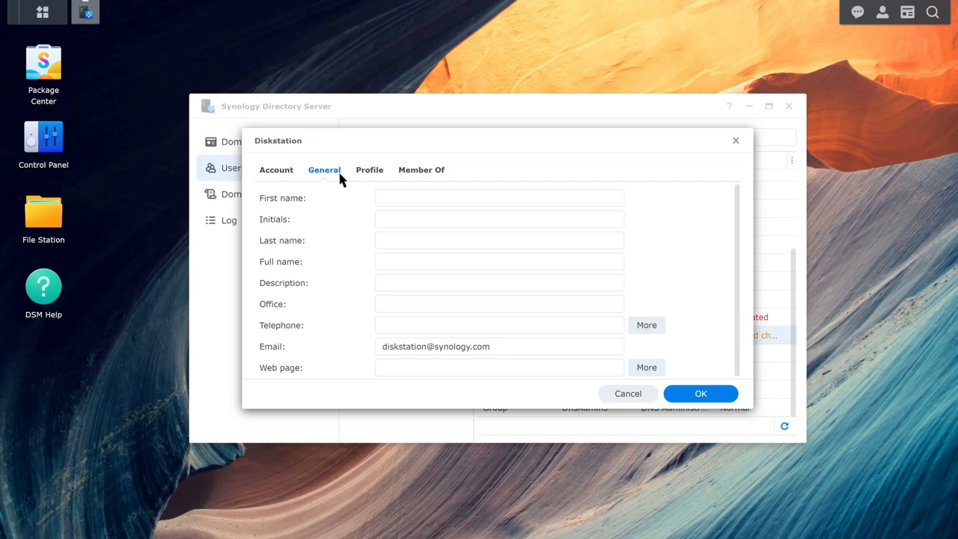
pyautogui.click(369, 169)
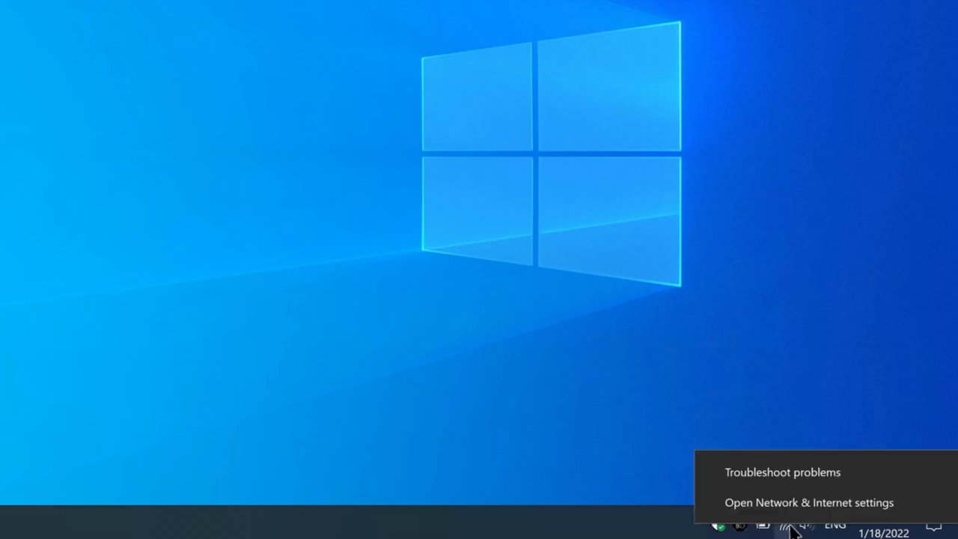
pyautogui.moveTo(783, 526)
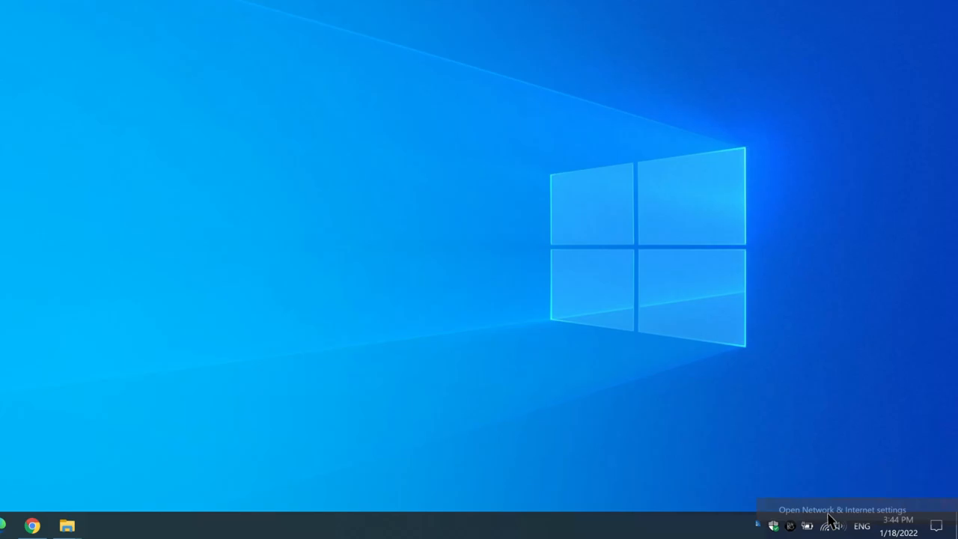
# - Open Windows 10's Network & Internet settings from the taskbar network icon
pyautogui.click(843, 526)
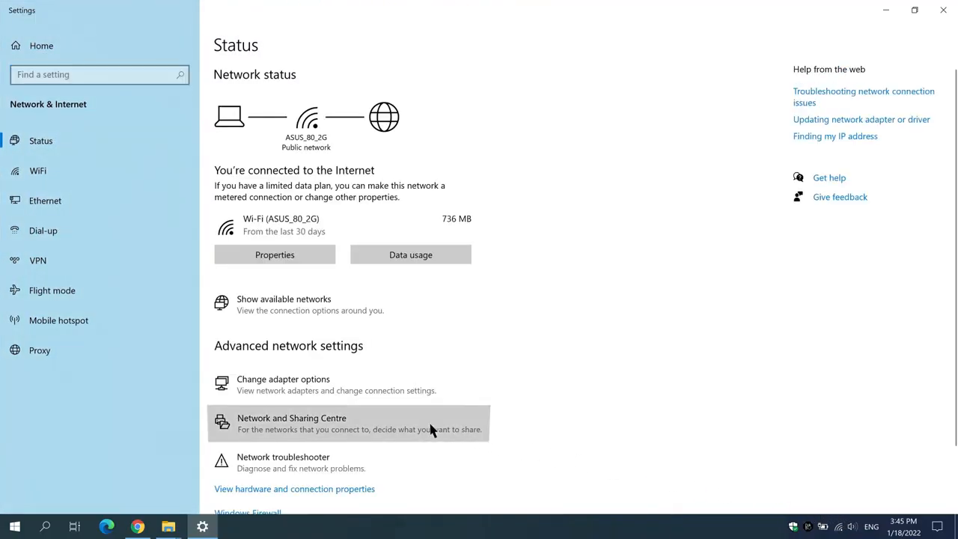
# - In Network and Sharing Centre, open the Wi-Fi properties and enable TCP/IPv4
pyautogui.click(291, 418)
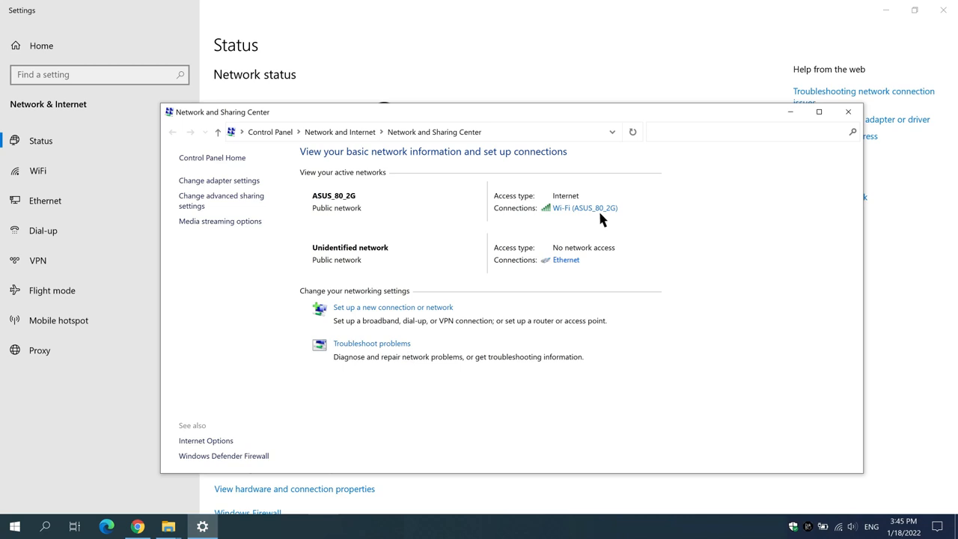
pyautogui.click(582, 207)
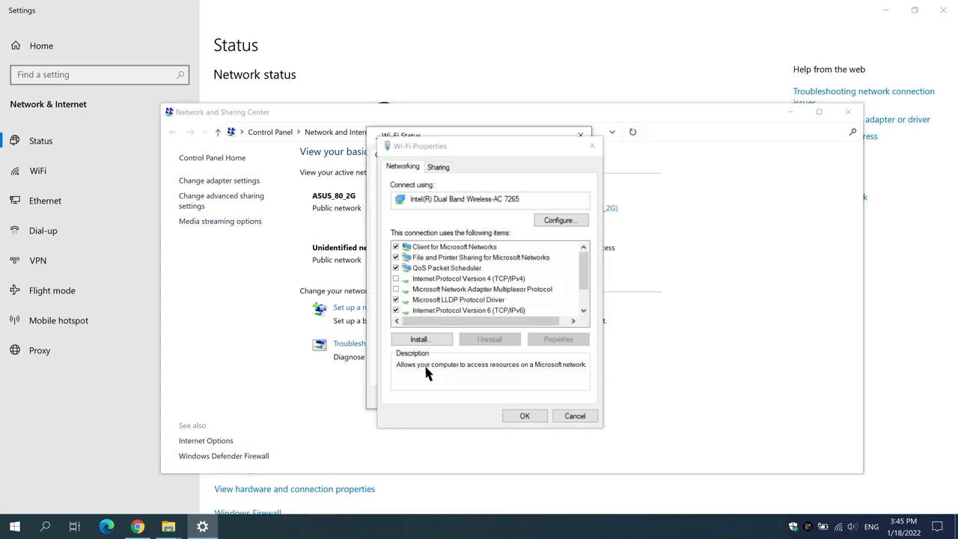
pyautogui.moveTo(419, 349)
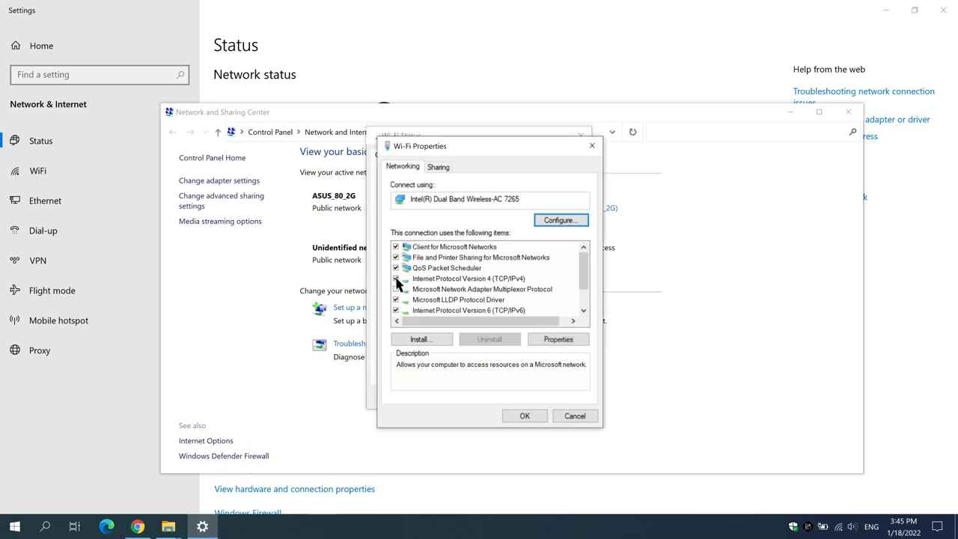
pyautogui.click(397, 289)
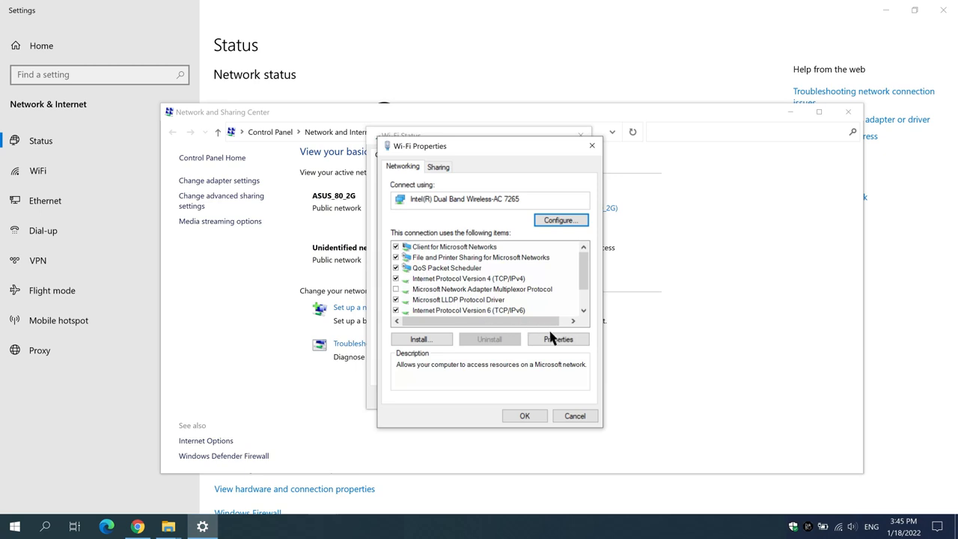
# - Enter 10 in the Wi-Fi IPv4 settings and close the Wi-Fi properties
pyautogui.click(558, 339)
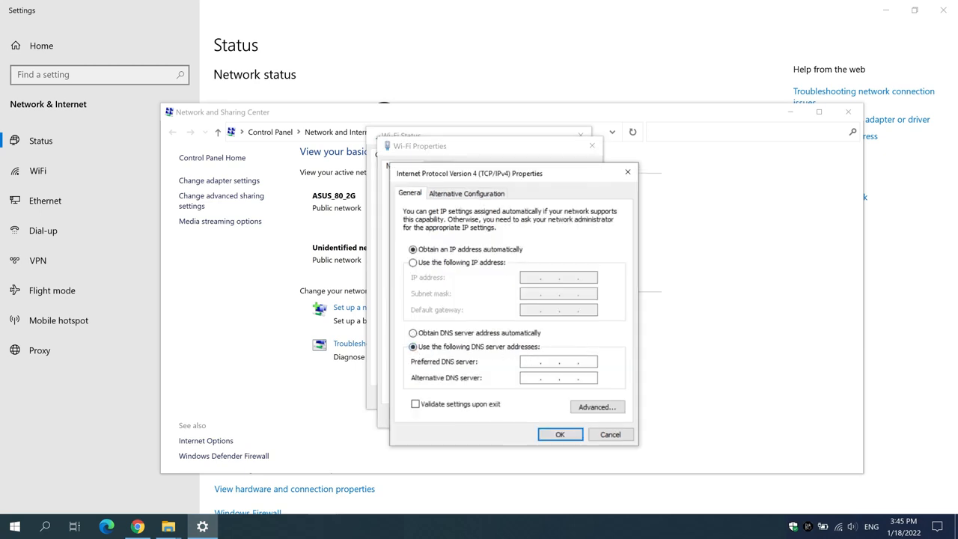
pyautogui.write('10')
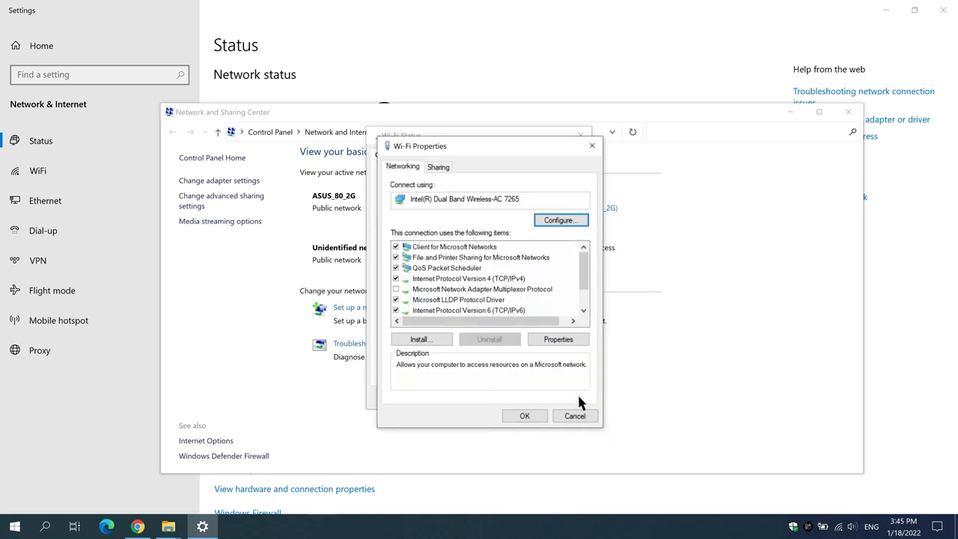
pyautogui.click(575, 415)
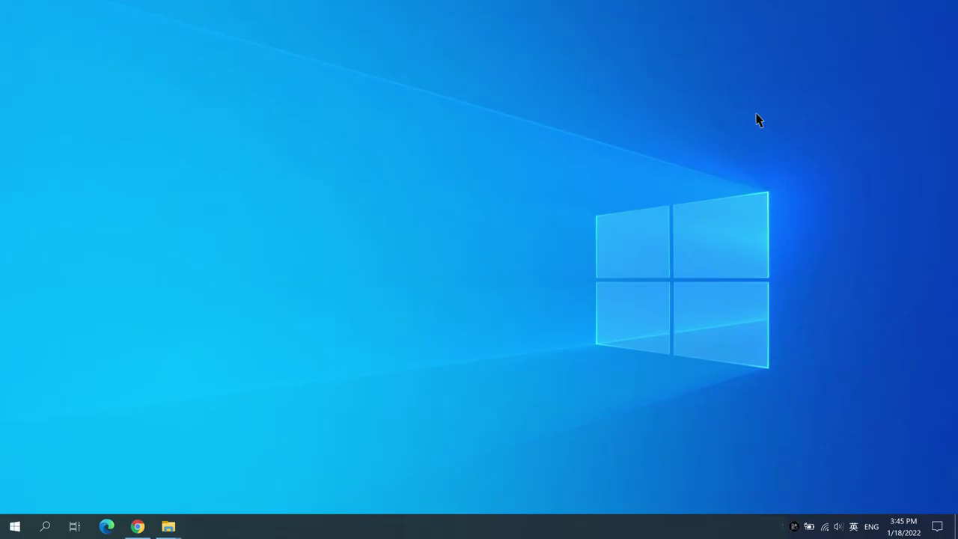
pyautogui.moveTo(19, 479)
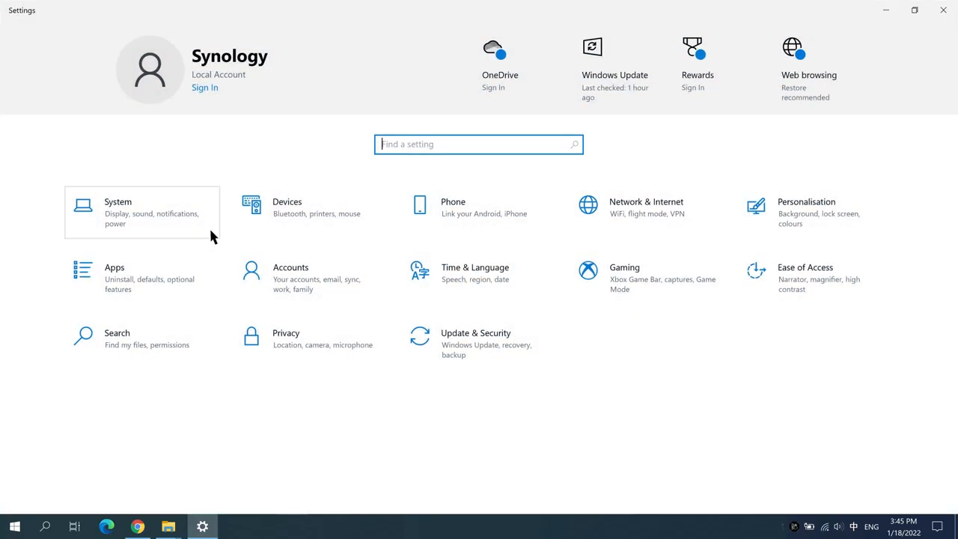
# - Show the System About page with this PC's device and Windows specifications
pyautogui.click(142, 212)
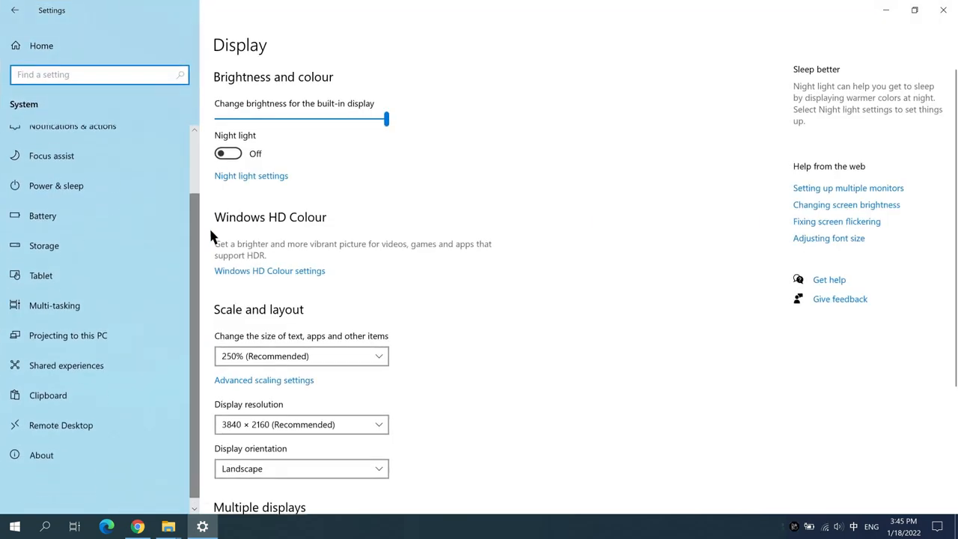
pyautogui.click(42, 447)
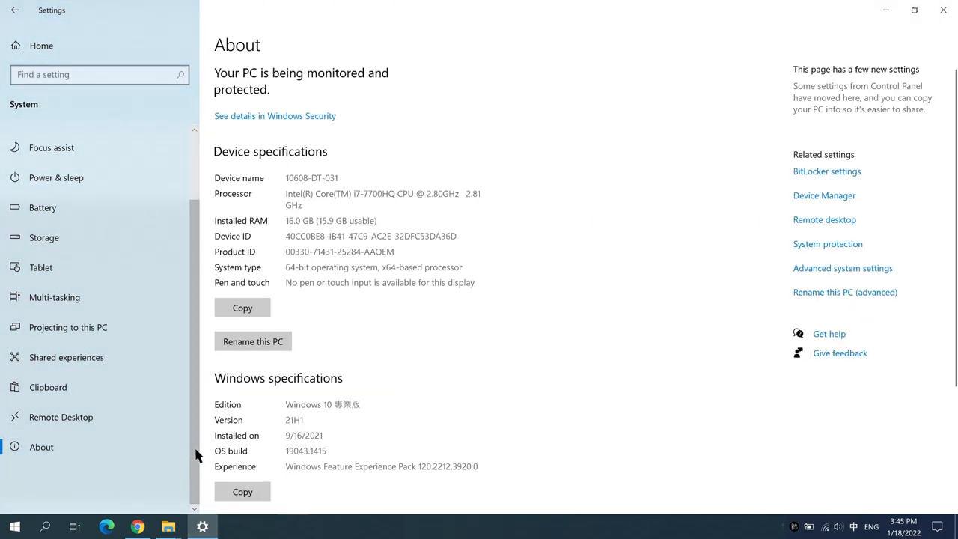
# - Change the PC's membership from WORKGROUP to the SYNOLOGY.LOCAL domain
pyautogui.click(846, 292)
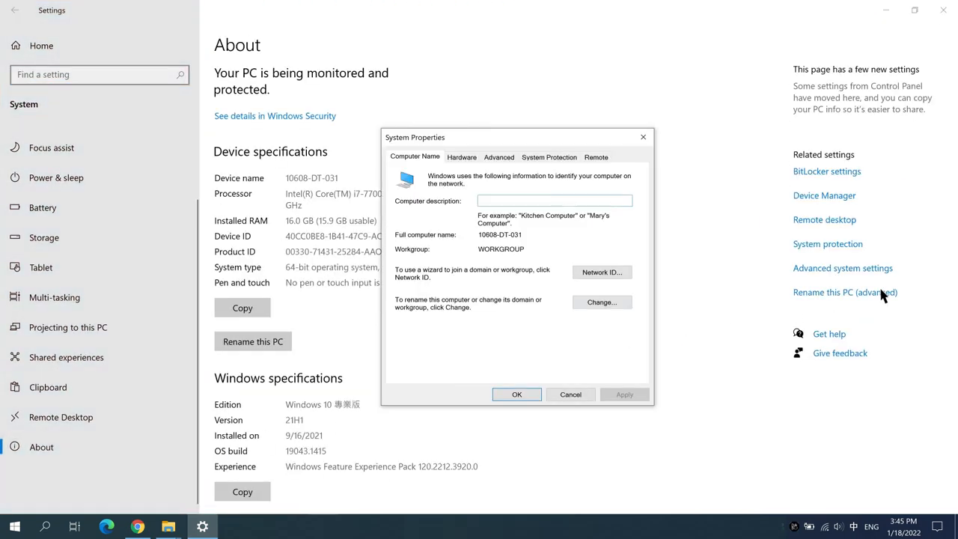
pyautogui.click(602, 302)
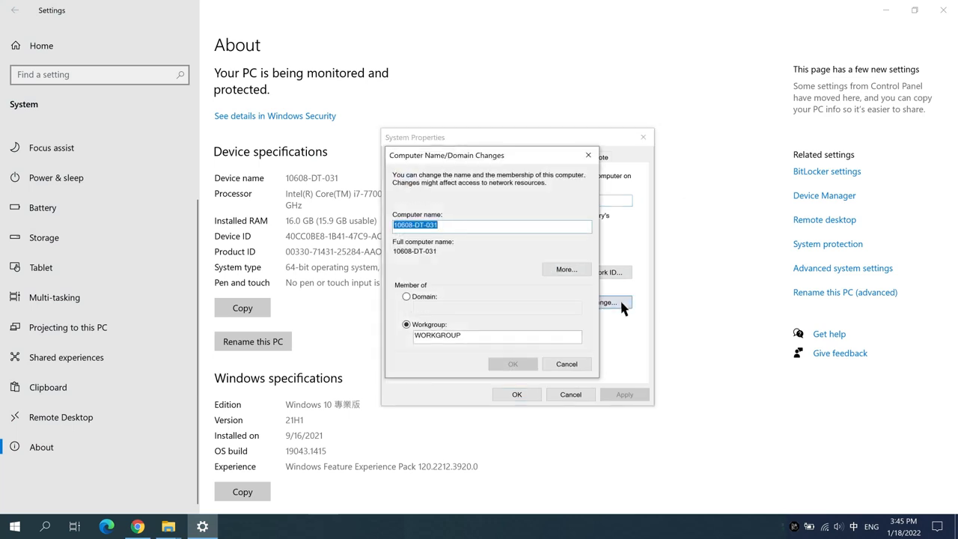
pyautogui.click(401, 296)
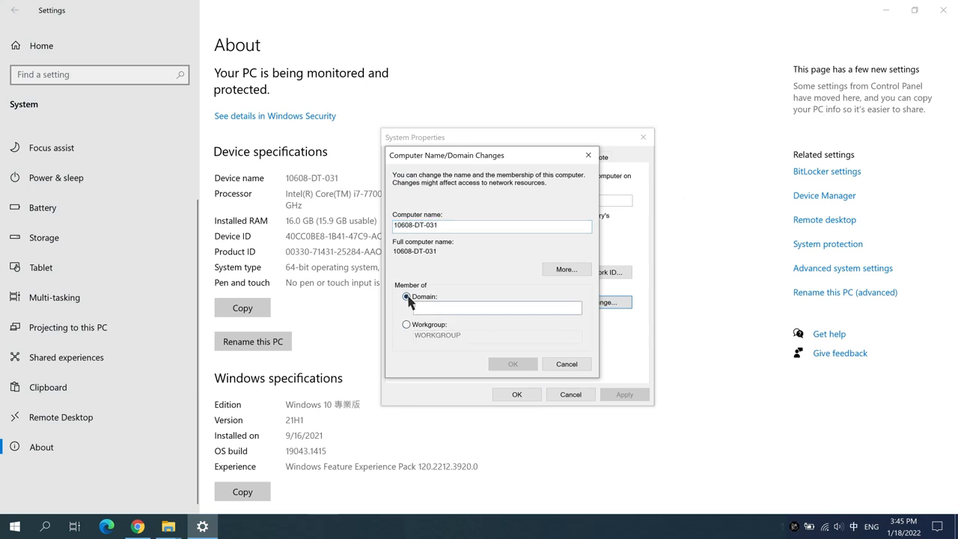
pyautogui.write('SYNOLO')
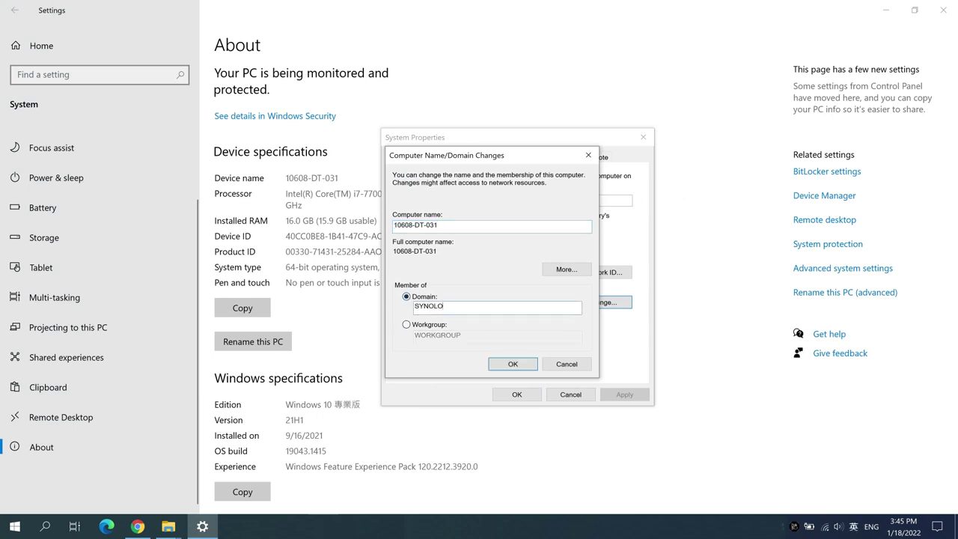
pyautogui.click(512, 364)
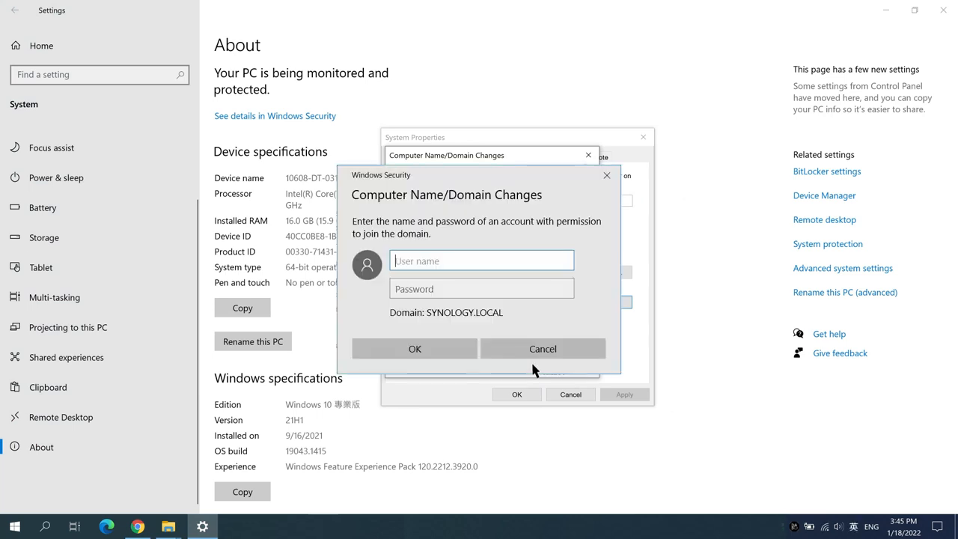
# - Authenticate as administrator, accept the domain welcome message, and choose Restart Later
pyautogui.write('administrator')
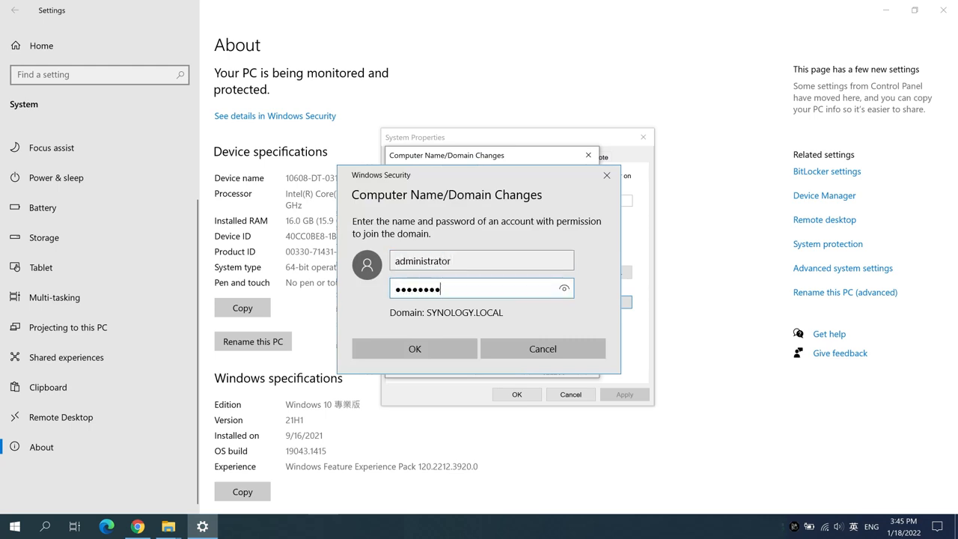
pyautogui.click(414, 348)
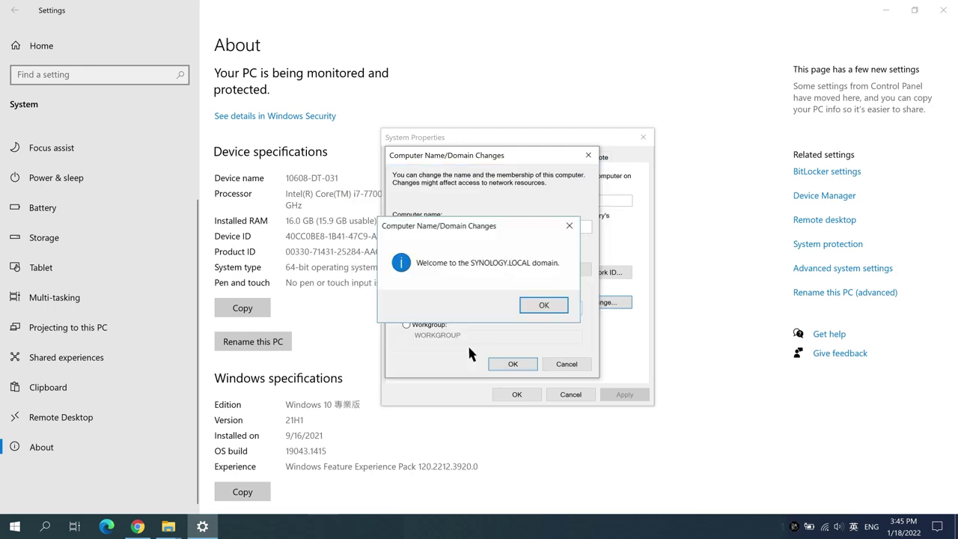
pyautogui.click(544, 304)
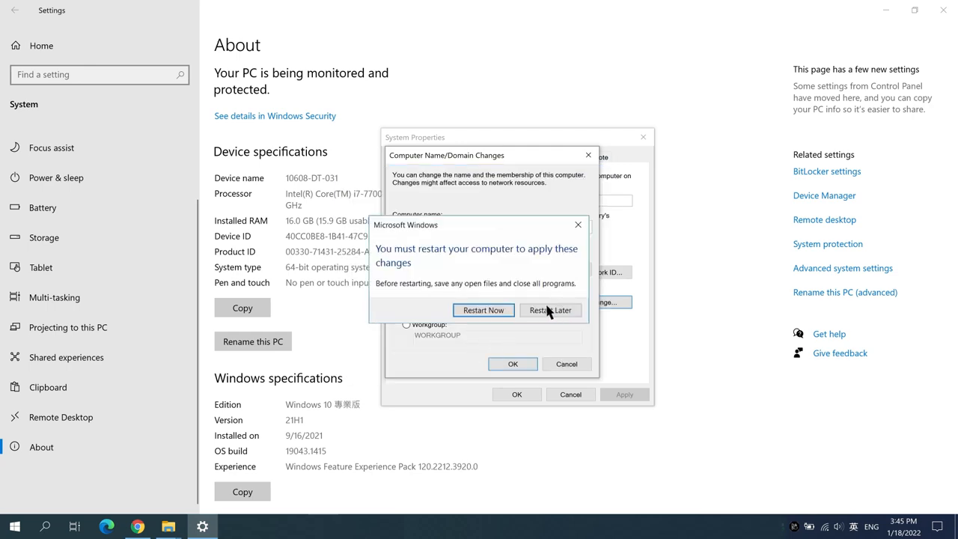
pyautogui.click(483, 310)
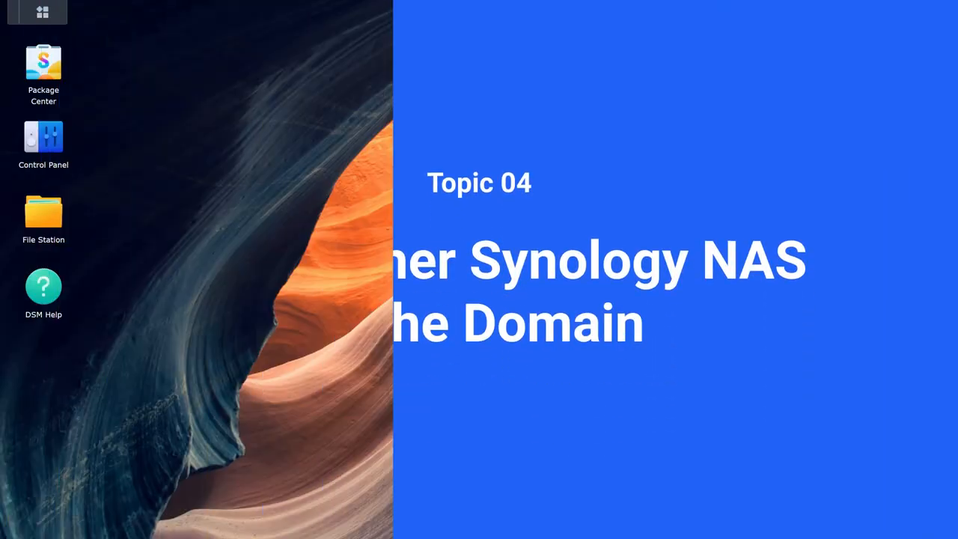
# - Confirm the second NAS shows Connected to SYNOLOGY.LOCAL under Domain/LDAP, then close Control Panel
pyautogui.click(42, 136)
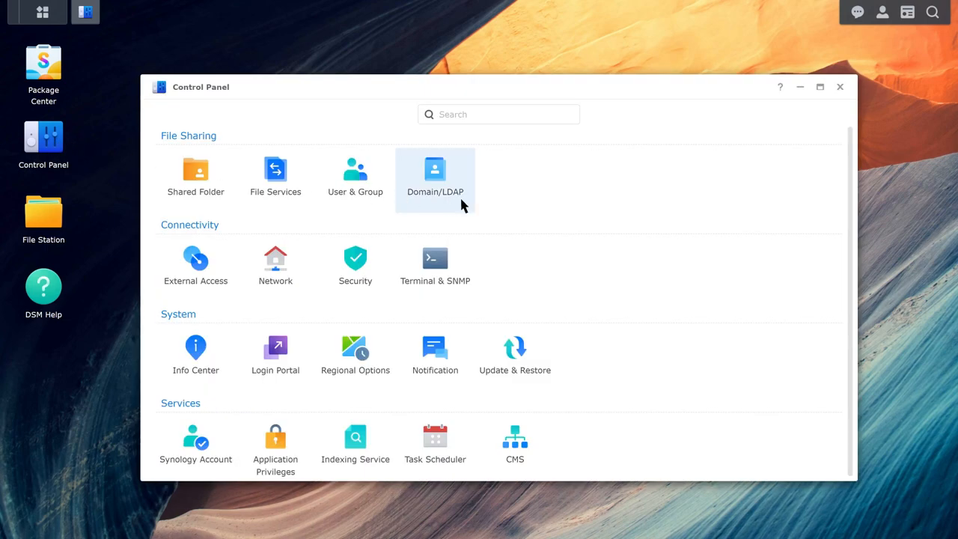
pyautogui.click(435, 169)
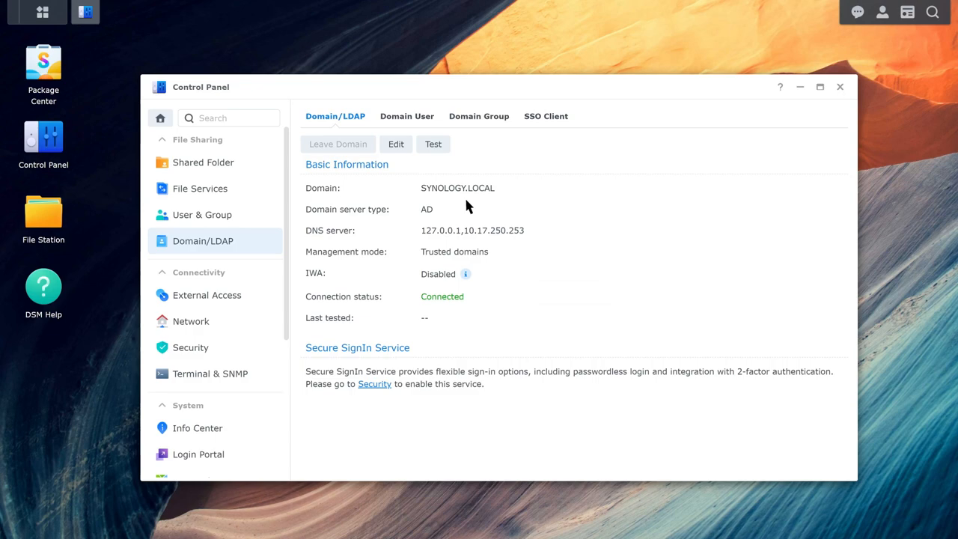
pyautogui.click(840, 87)
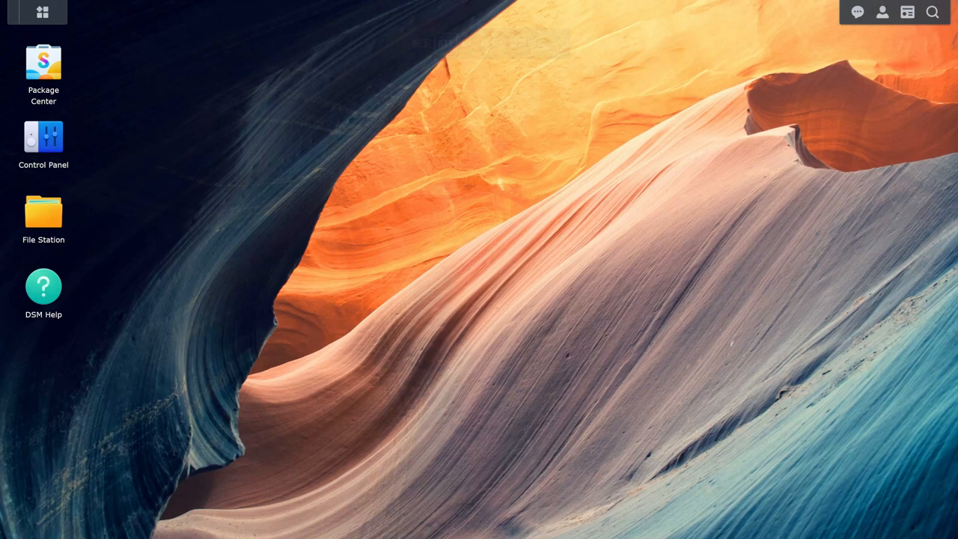
# - Join the NAS to SYNOLOGY.LOCAL with the server address, DNS and administrator credentials
pyautogui.doubleClick(43, 136)
pyautogui.write('synology.loca')
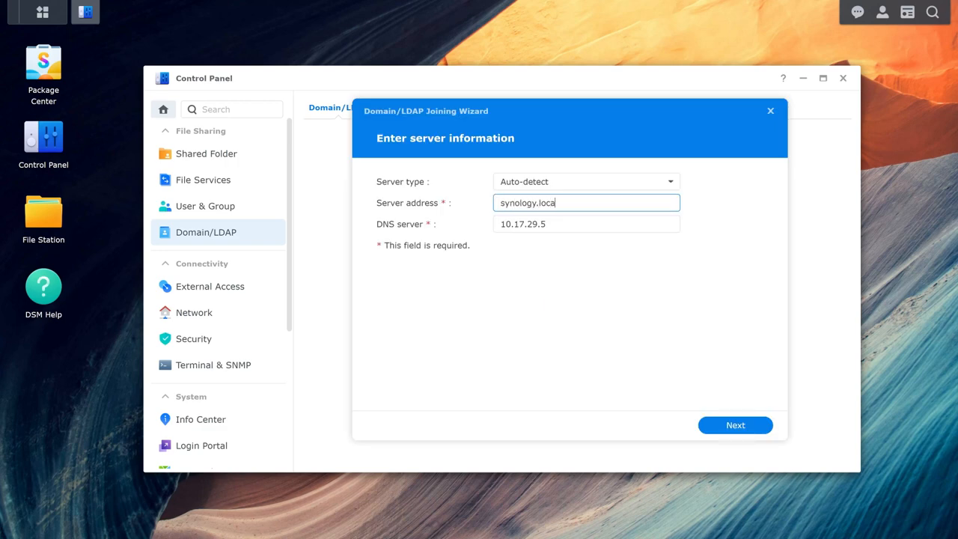
pyautogui.click(736, 426)
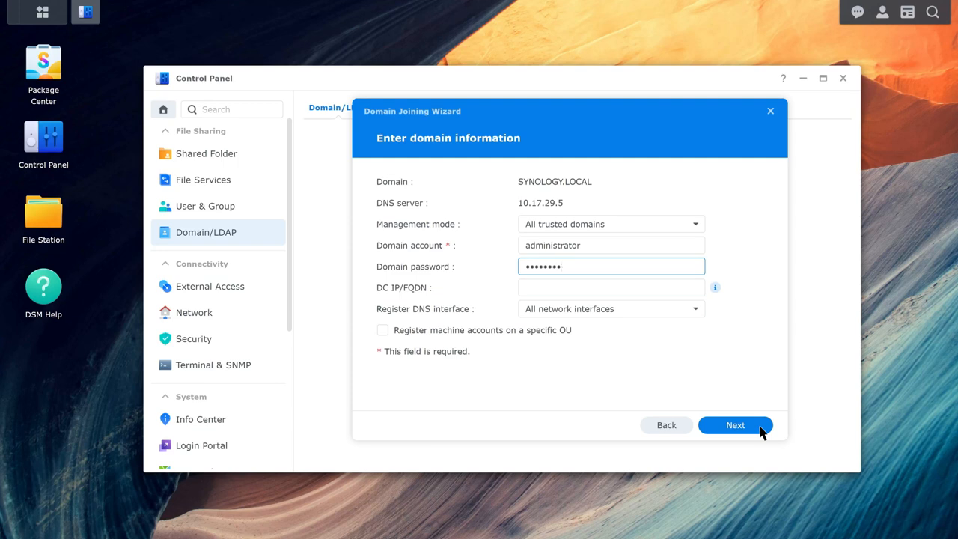
pyautogui.click(735, 425)
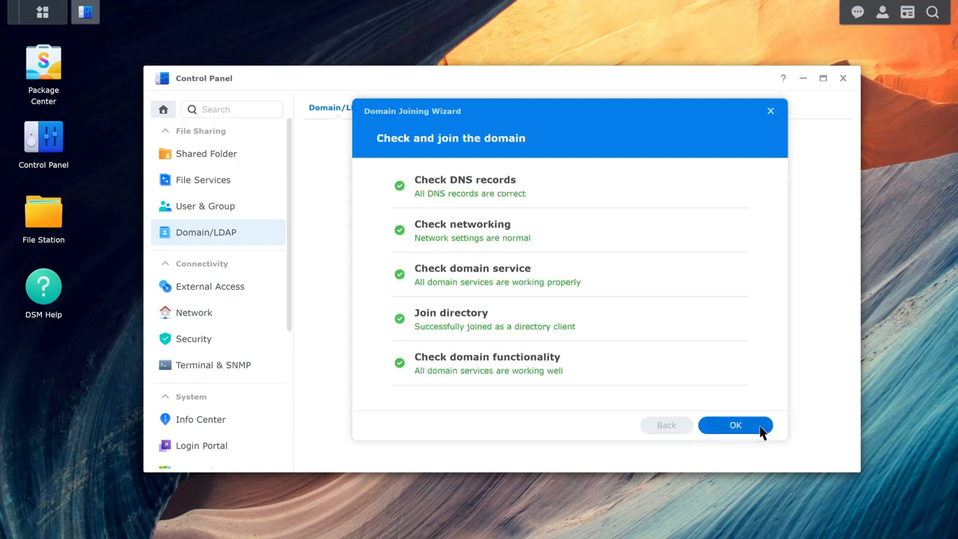
pyautogui.click(736, 426)
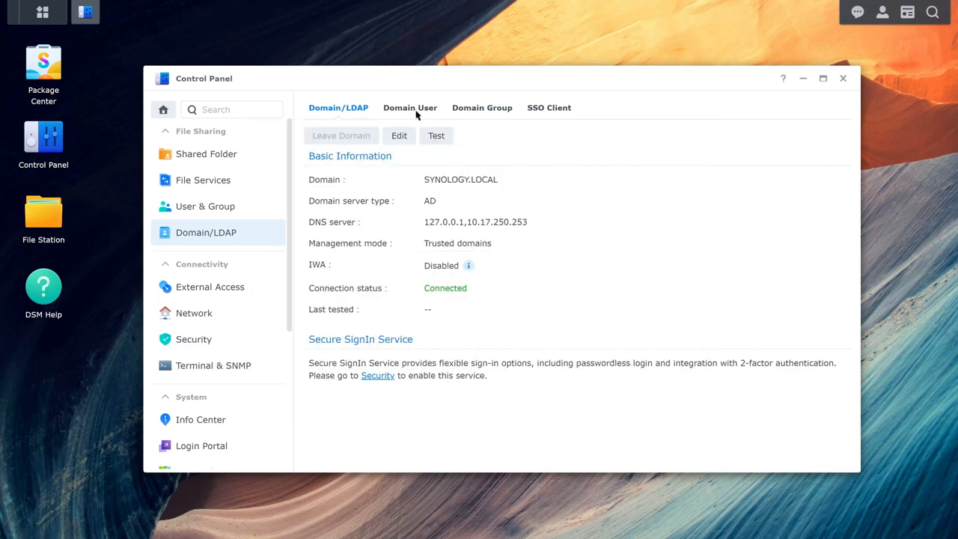
# - Update domain data from the Domain User tab, then view the sixteen domain groups
pyautogui.click(410, 107)
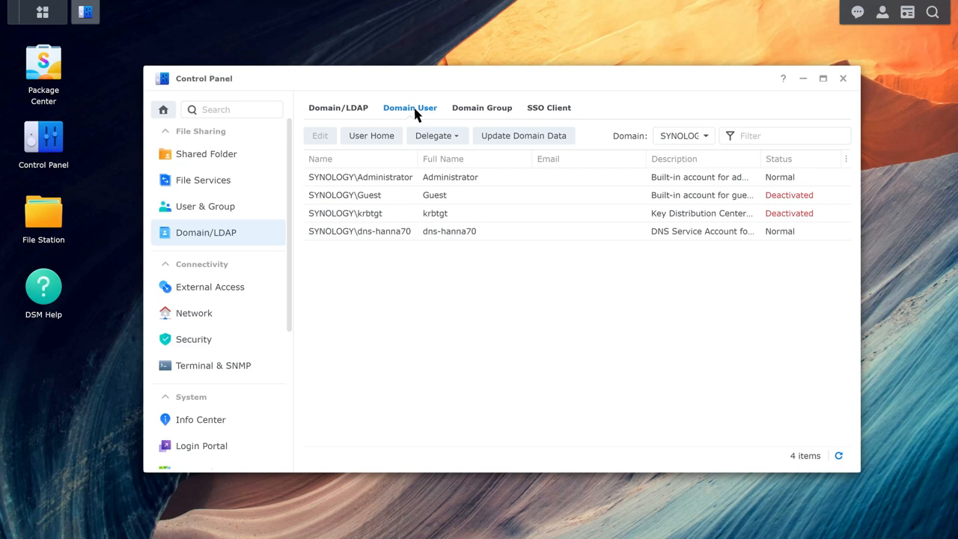
pyautogui.click(523, 135)
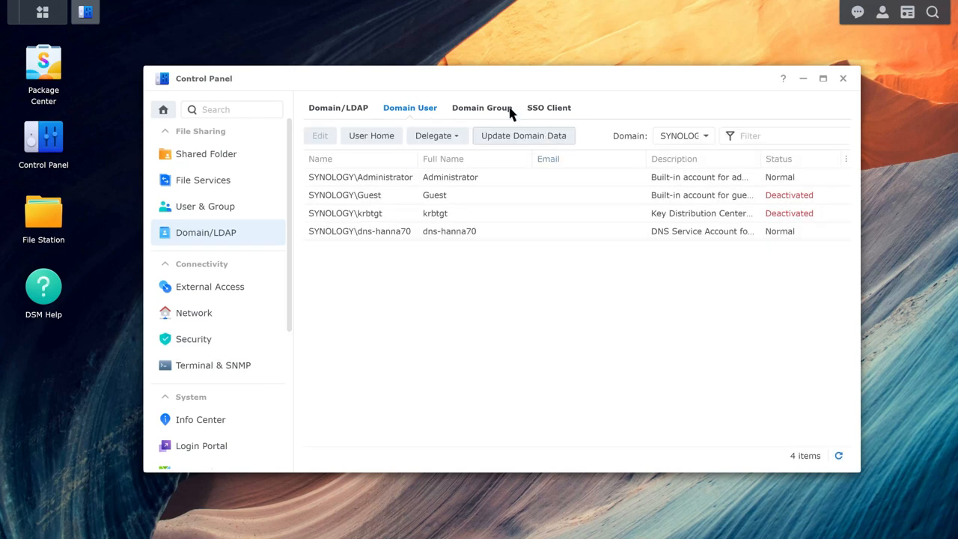
pyautogui.click(482, 107)
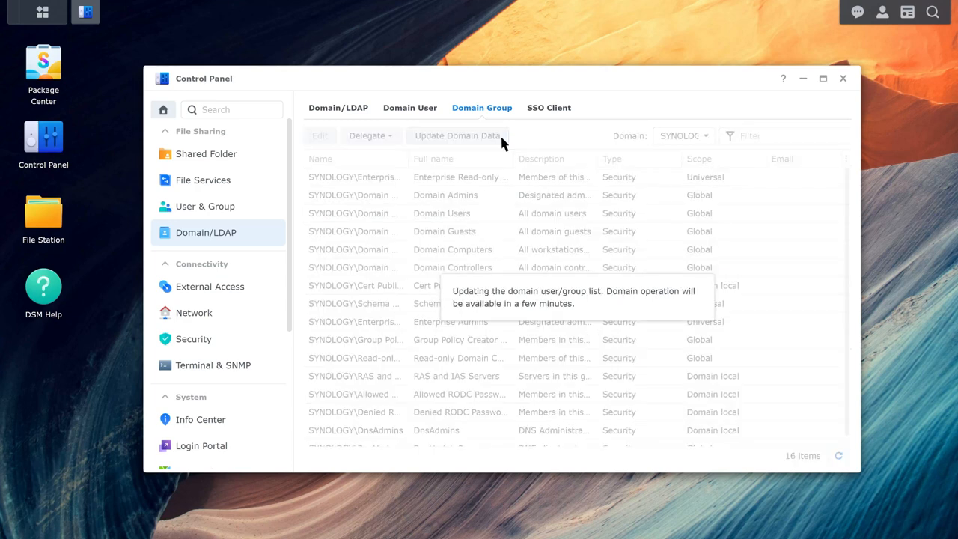